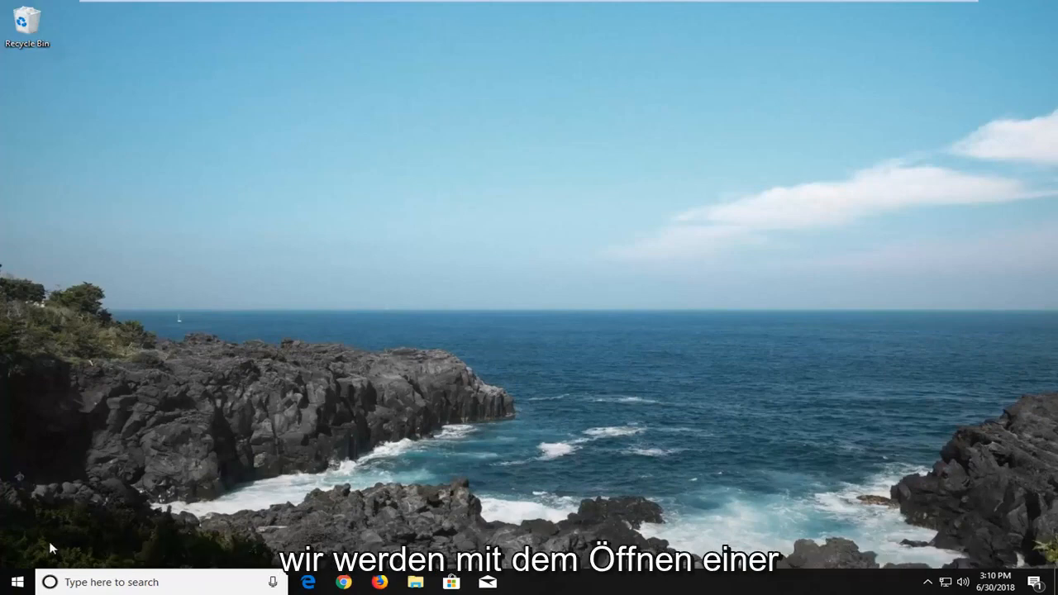
Launch Notepad from the Start menu search to get a blank document
{"action": "left_click", "coordinate": [16, 582]}
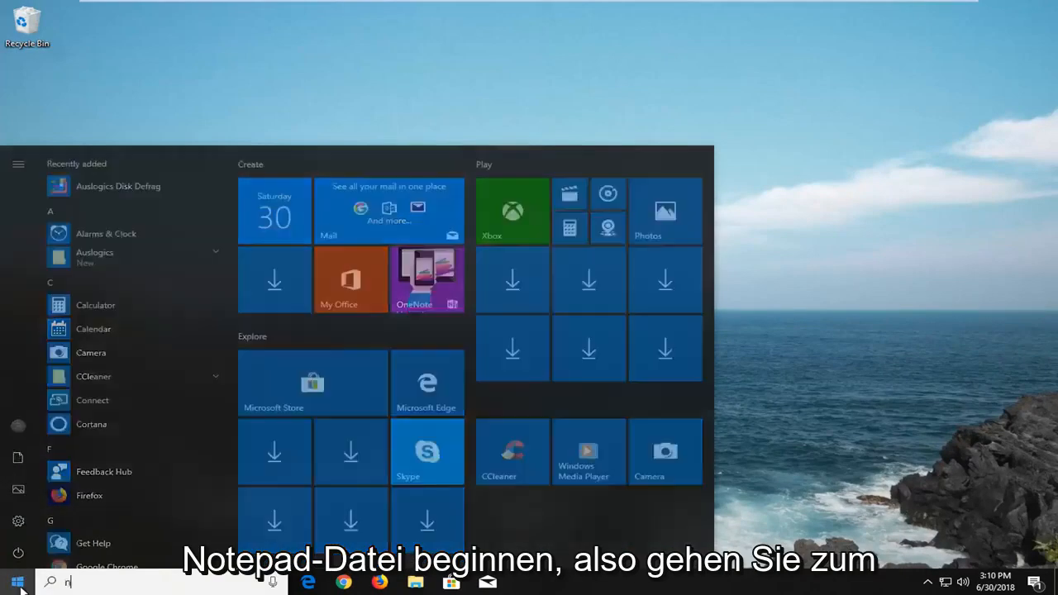
{"action": "type", "text": "otepad"}
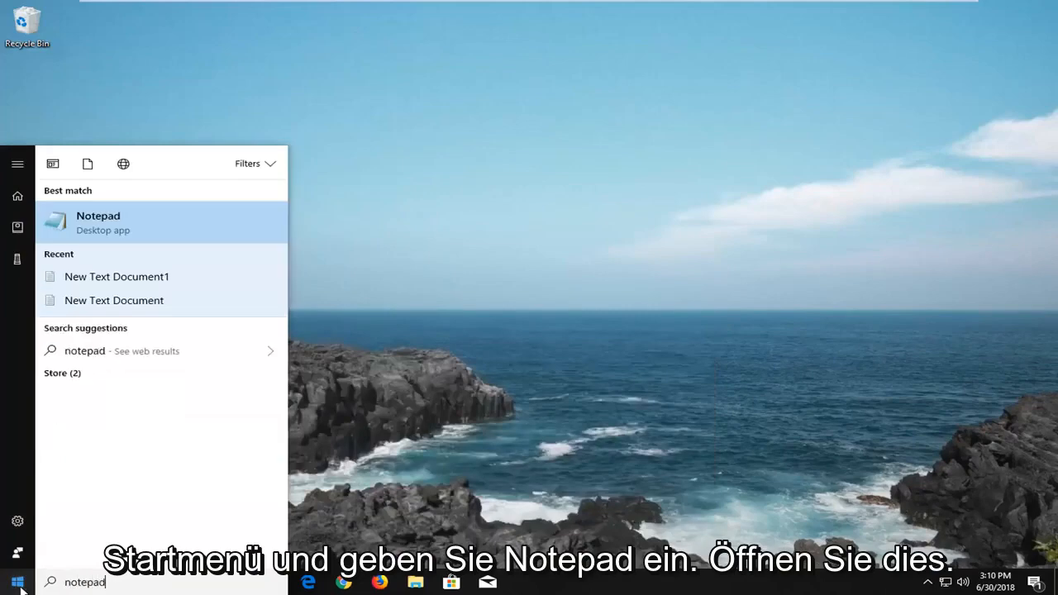
{"action": "left_click", "coordinate": [98, 222]}
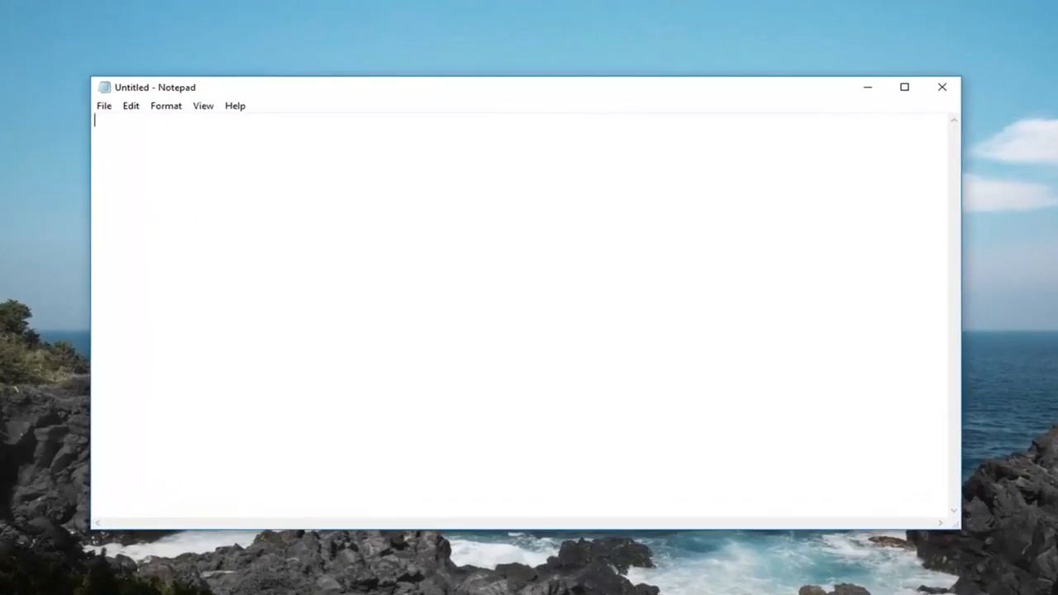
Paste the copied Windows Update reset batch script into the empty document
{"action": "key", "text": "ctrl+v"}
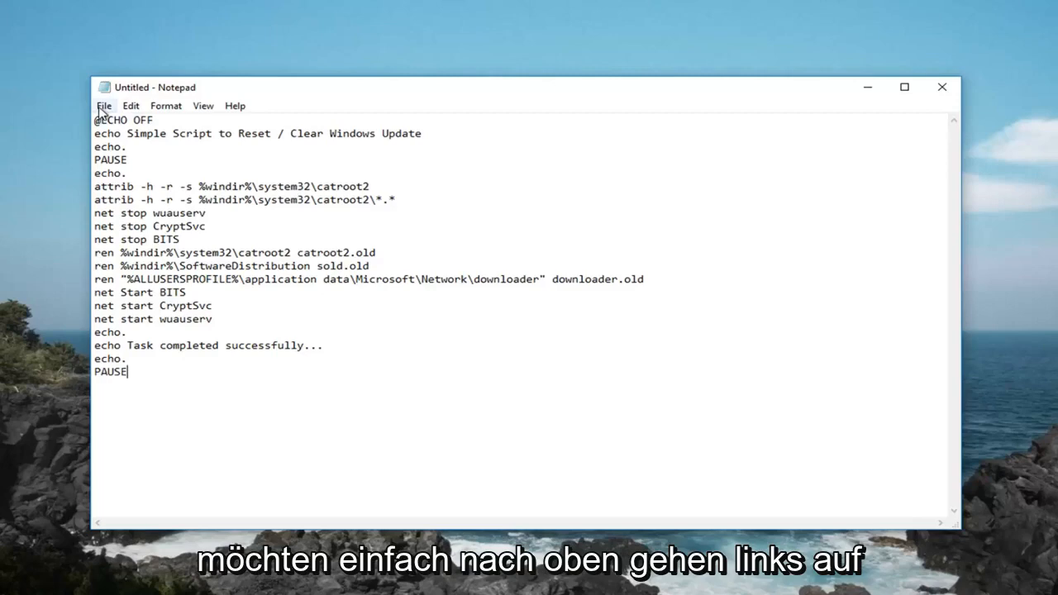
Save the script to the Desktop as 'important file.bat' with the matching file type
{"action": "left_click", "coordinate": [103, 105]}
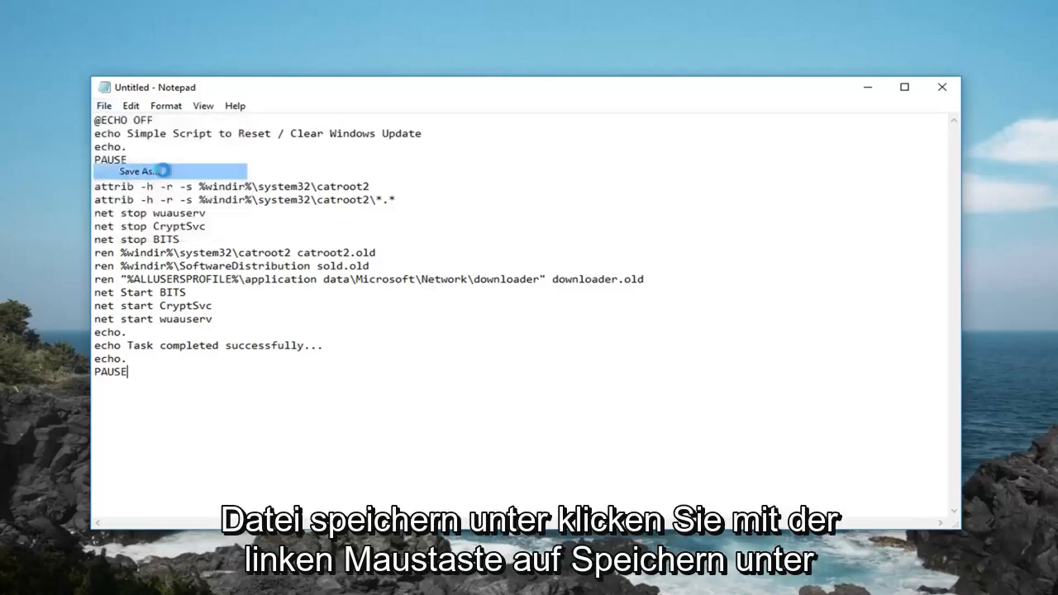
{"action": "left_click", "coordinate": [139, 171]}
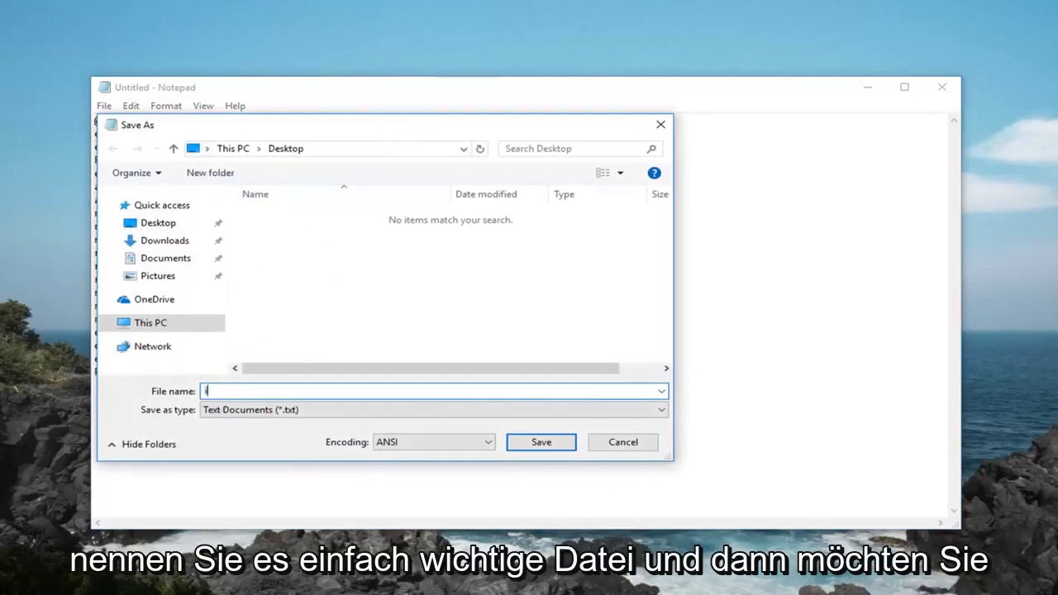
{"action": "type", "text": "important file"}
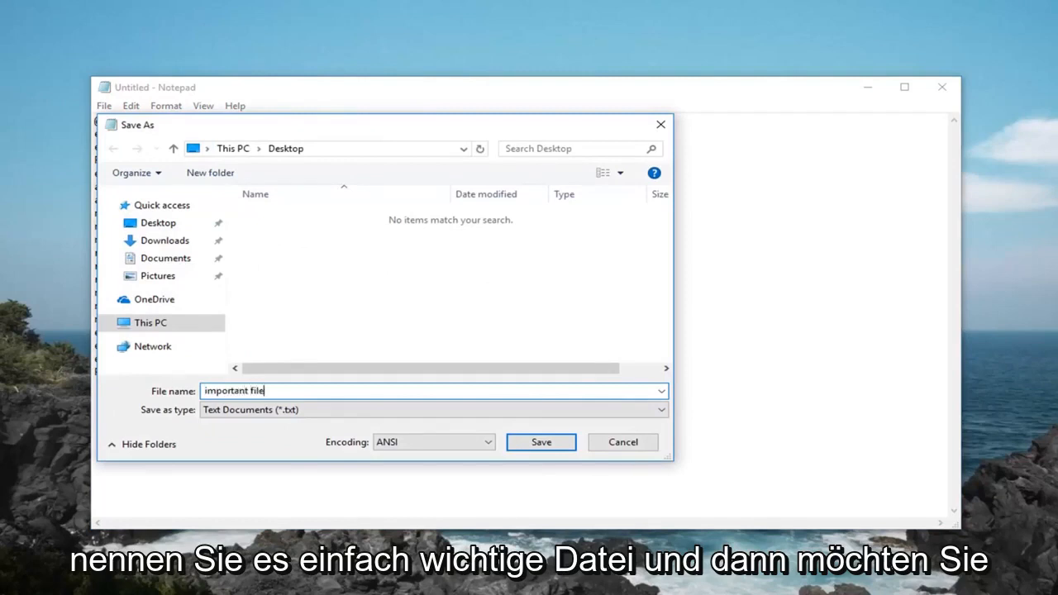
{"action": "type", "text": "."}
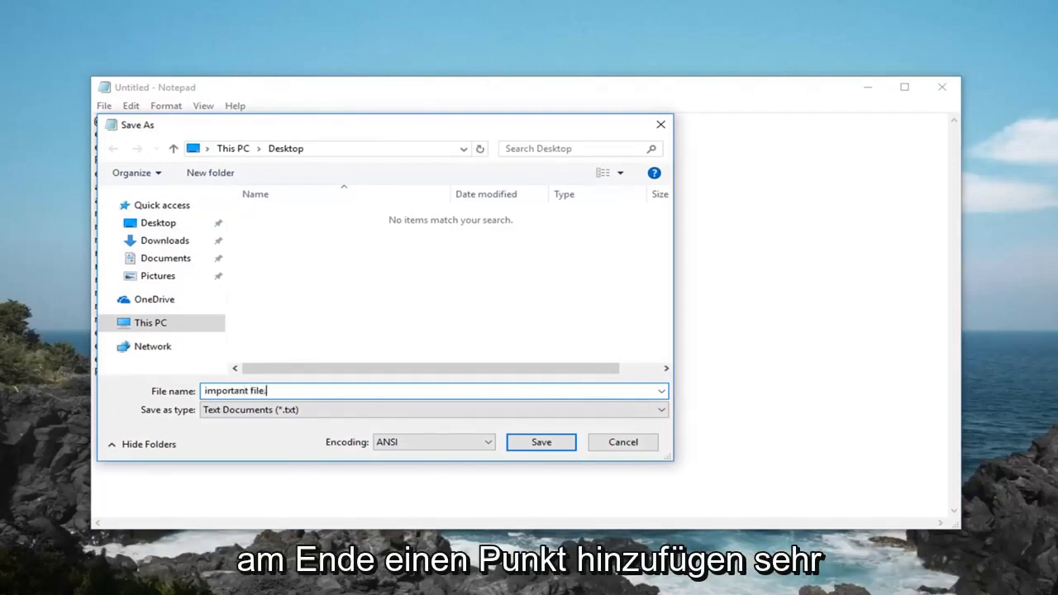
{"action": "type", "text": "bat"}
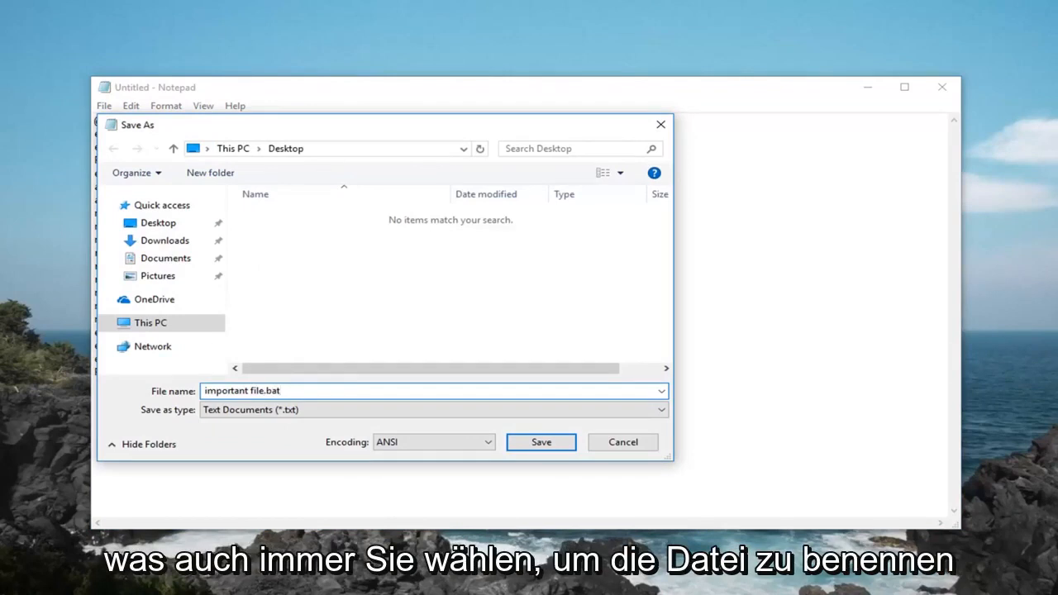
{"action": "left_click", "coordinate": [433, 410]}
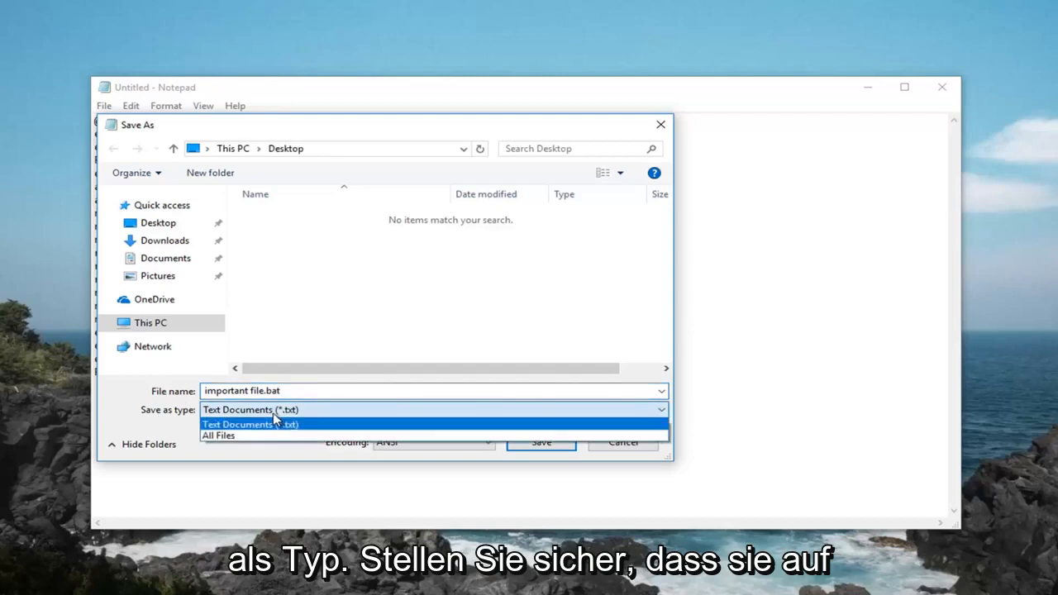
{"action": "left_click", "coordinate": [251, 424]}
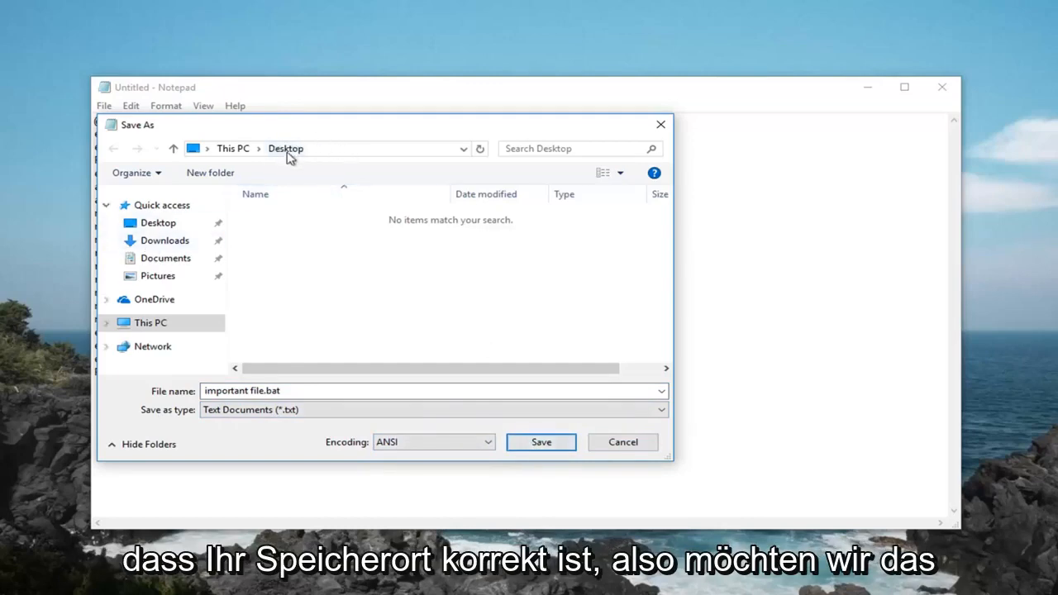
{"action": "left_click", "coordinate": [541, 443]}
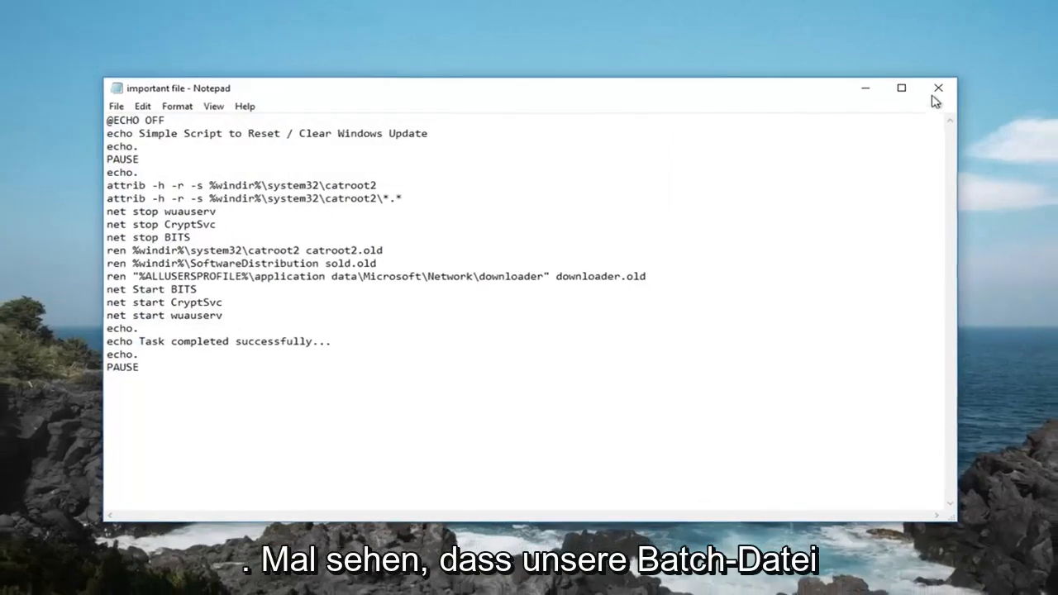
Close Notepad, run 'important file.bat' as administrator via UAC, then close its command window
{"action": "left_click", "coordinate": [939, 87]}
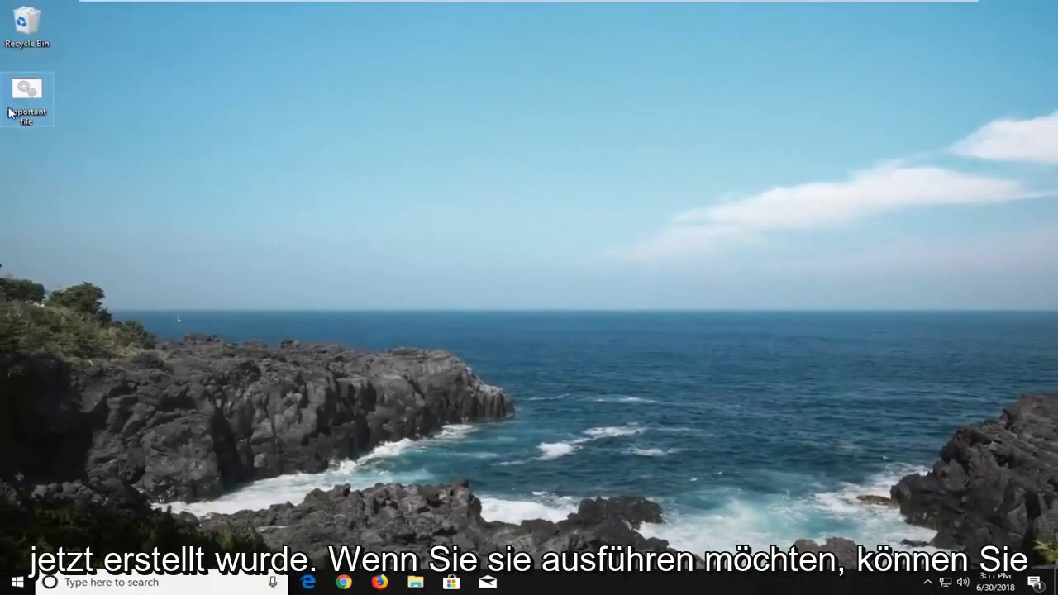
{"action": "mouse_move", "coordinate": [26, 91]}
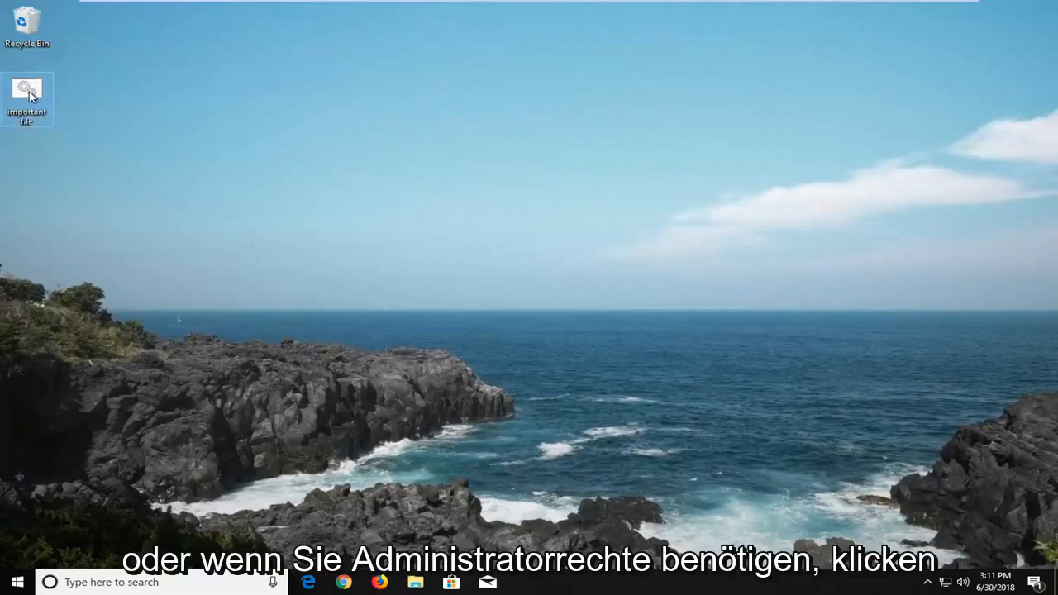
{"action": "right_click", "coordinate": [27, 94]}
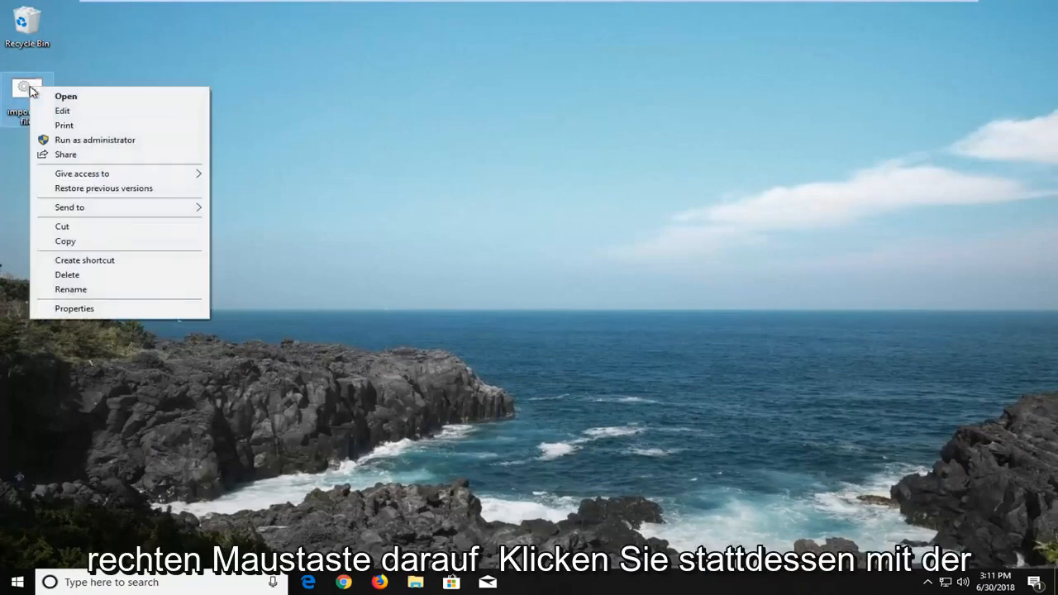
{"action": "left_click", "coordinate": [95, 139]}
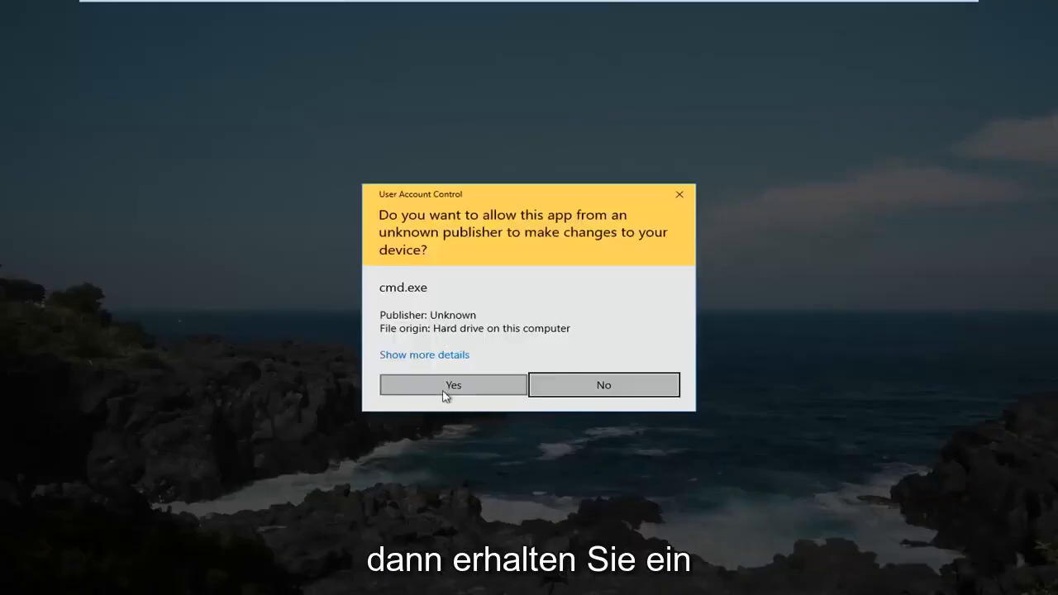
{"action": "left_click", "coordinate": [453, 383]}
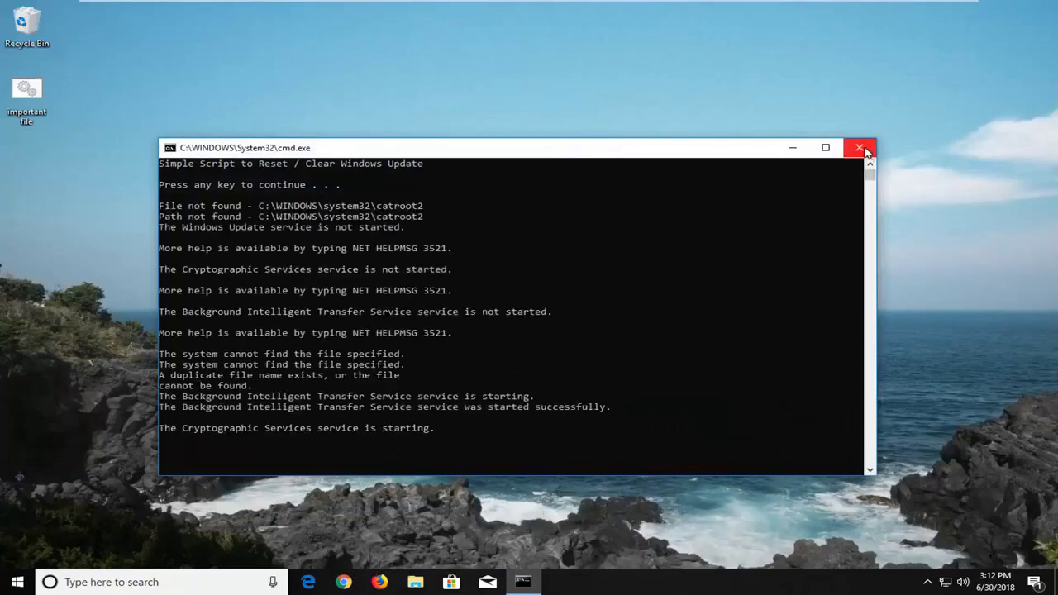
{"action": "left_click", "coordinate": [863, 149]}
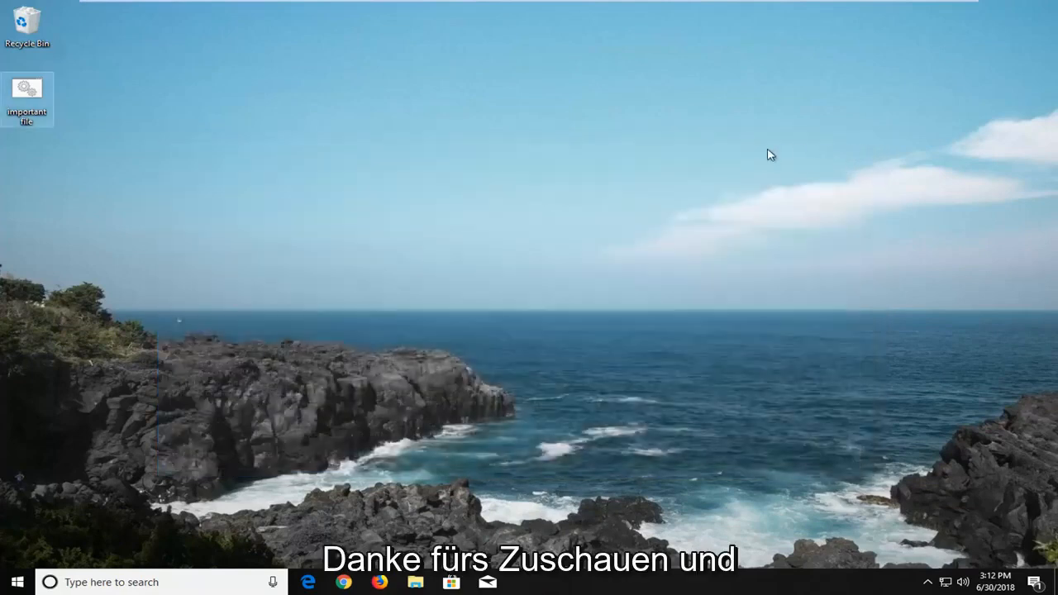
{"action": "mouse_move", "coordinate": [268, 173]}
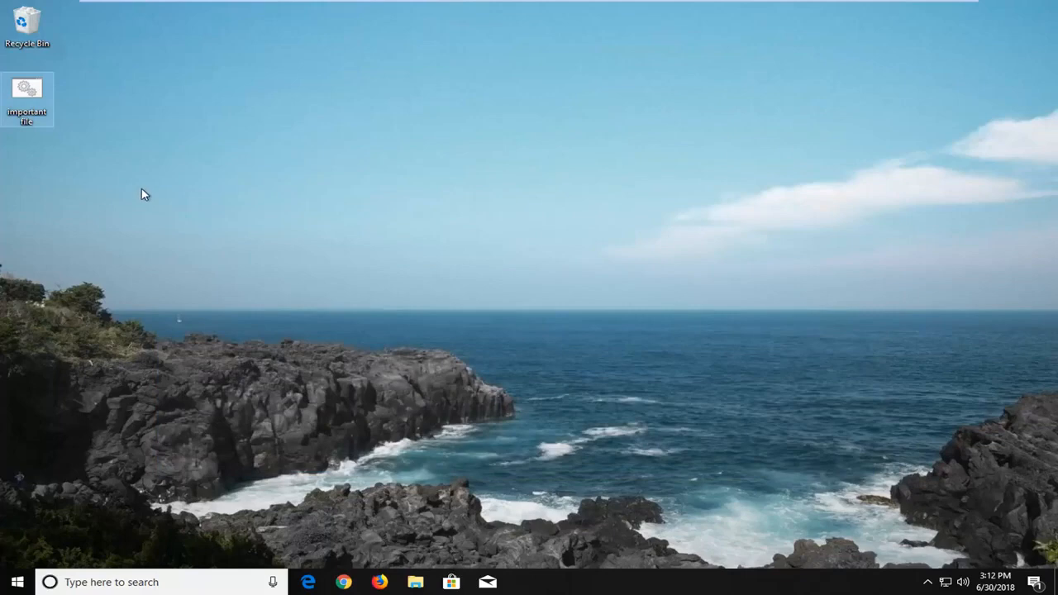
{"action": "mouse_move", "coordinate": [466, 232]}
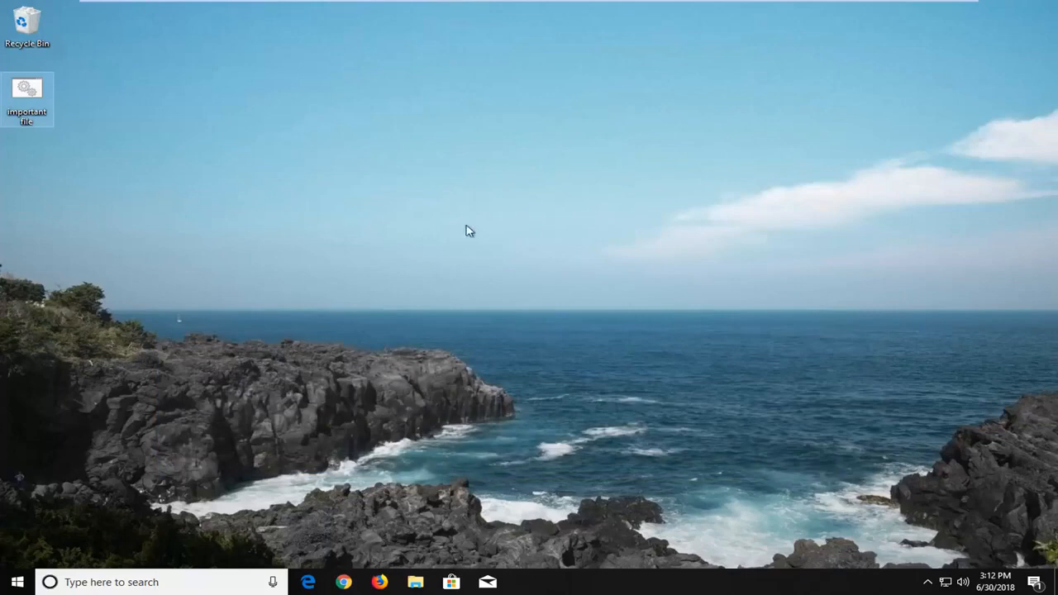